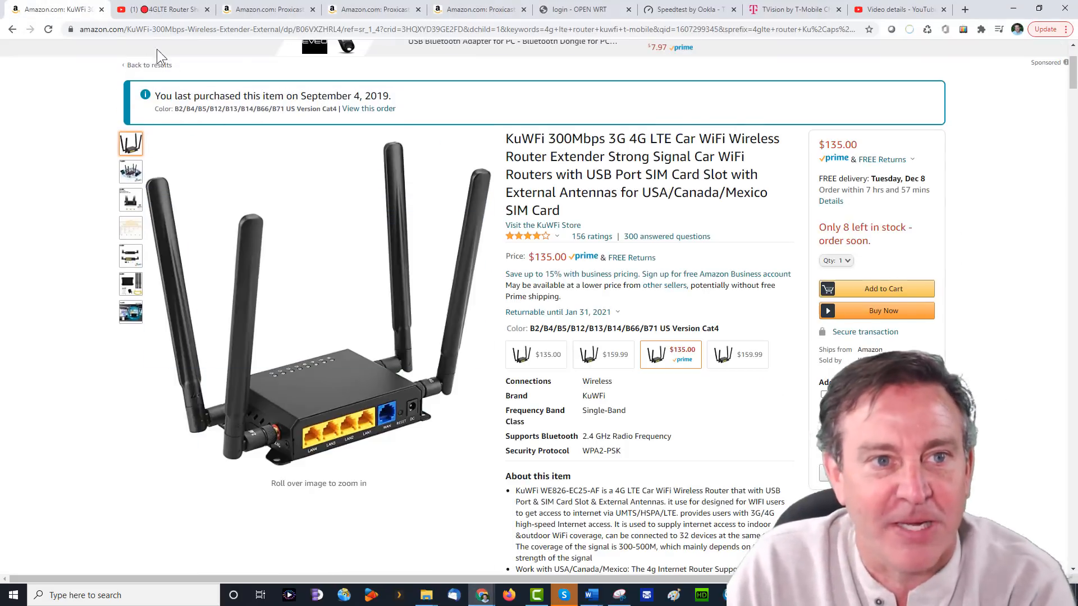
Pass the Router Shootout video and open the Proxicast Ultra Low Profile puck antenna listing
left_click(162, 9)
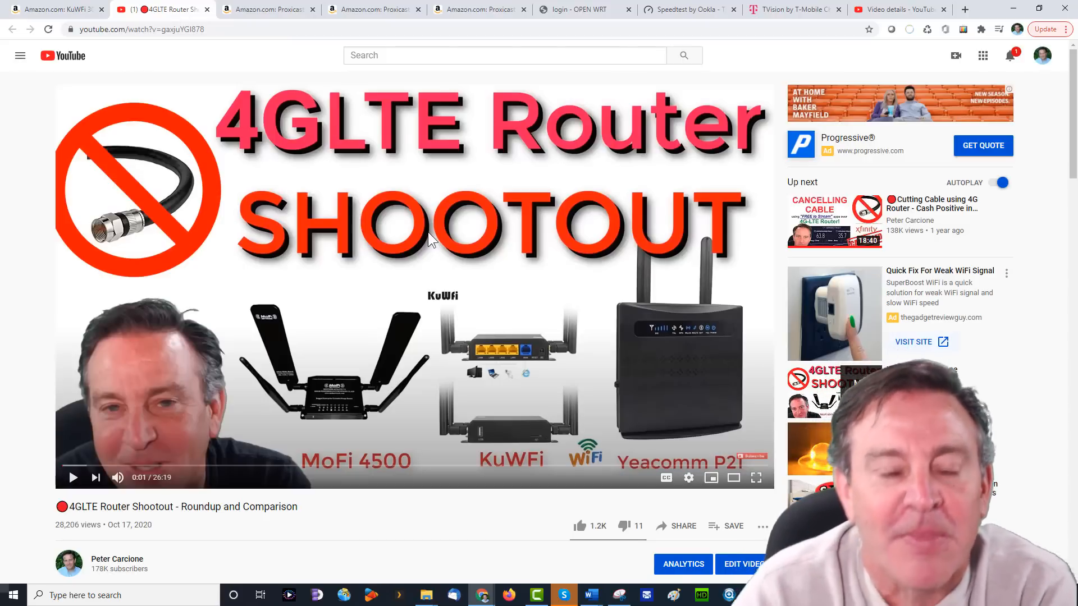
mouse_move(336, 79)
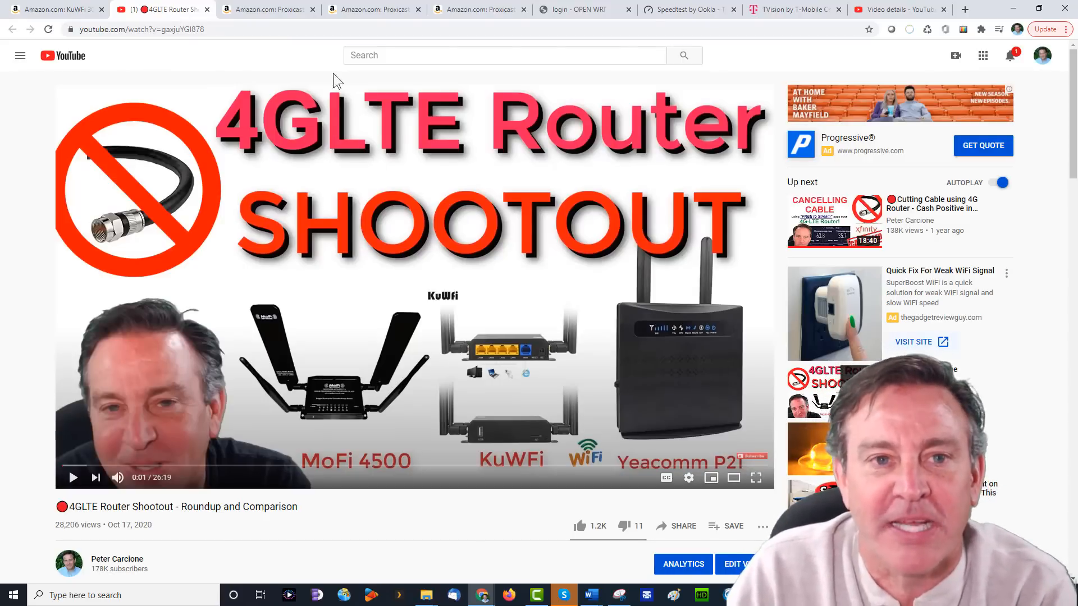
left_click(266, 9)
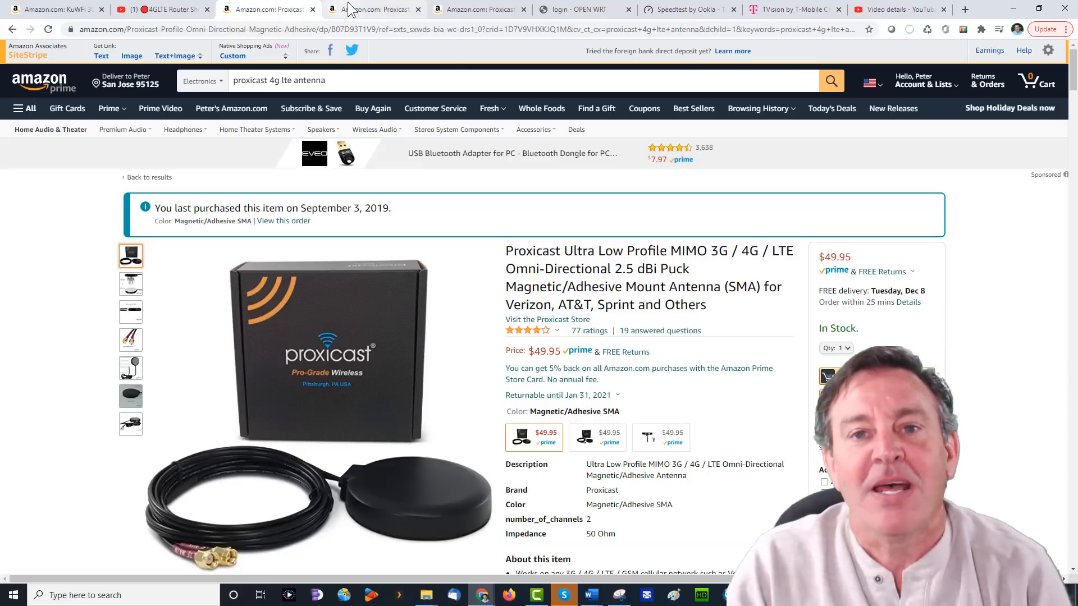
Bring up the Proxicast 7 dBi Pro-Gain Bullet outdoor 4G/LTE antenna listing
left_click(371, 9)
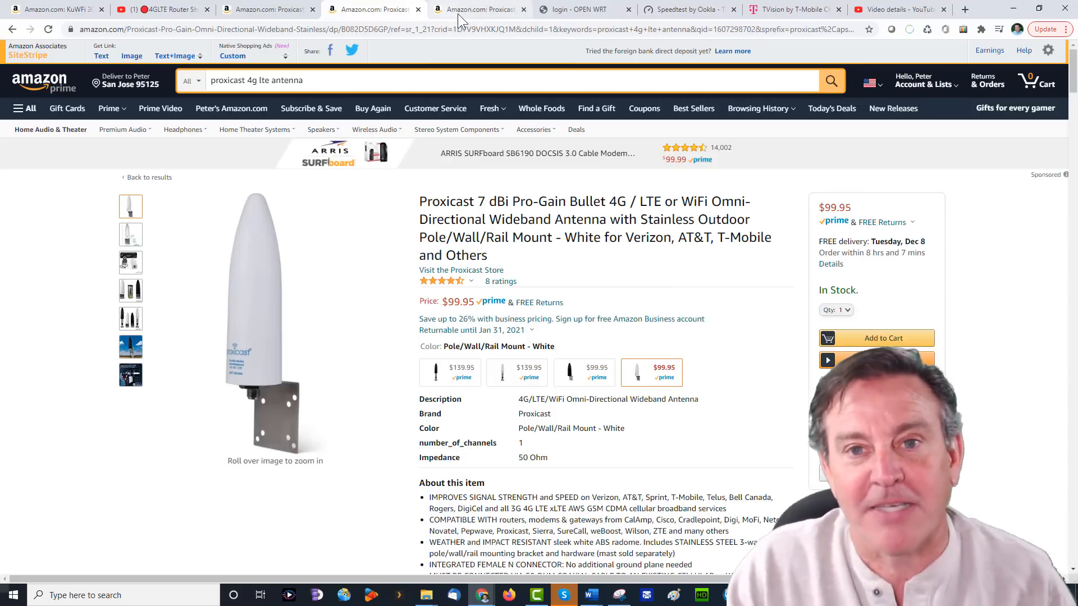
Browse the panel antenna's second, back-view and pole-mount photos, then open the OpenWRT login page
left_click(479, 9)
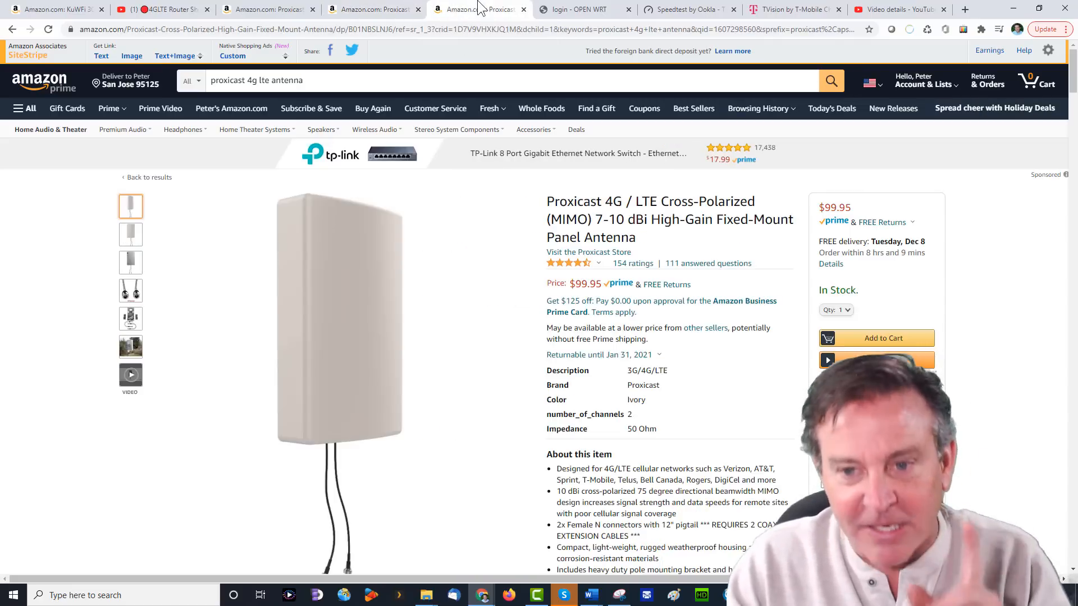
left_click(131, 235)
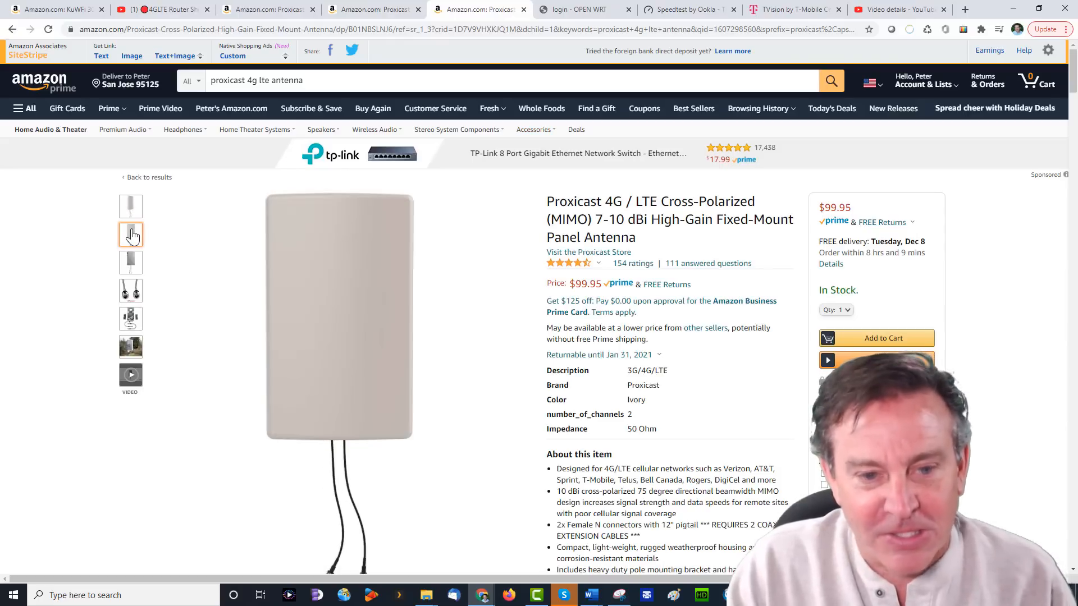
left_click(130, 262)
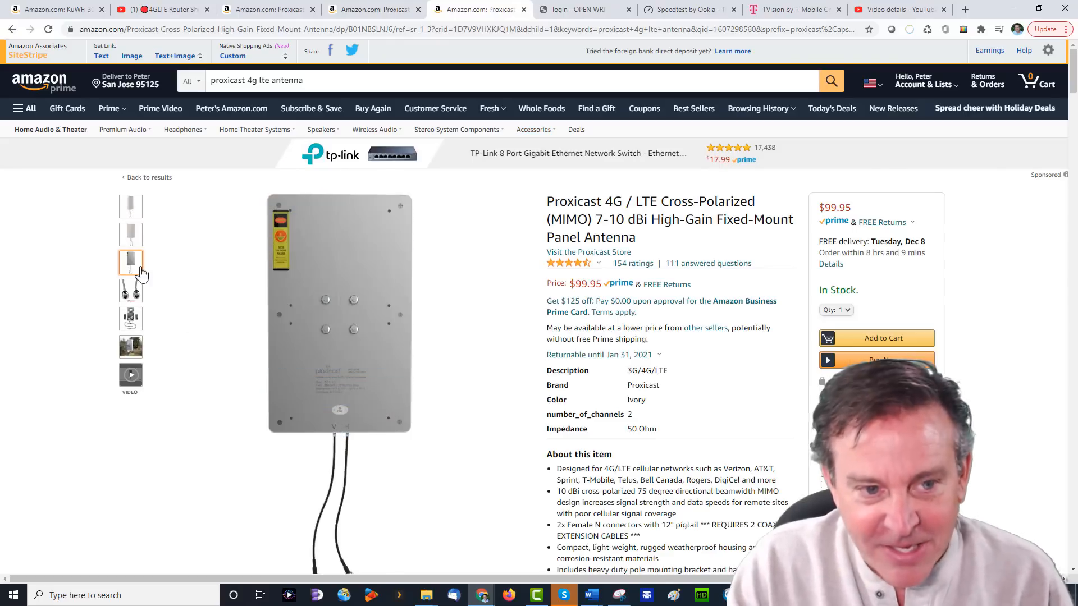
left_click(131, 347)
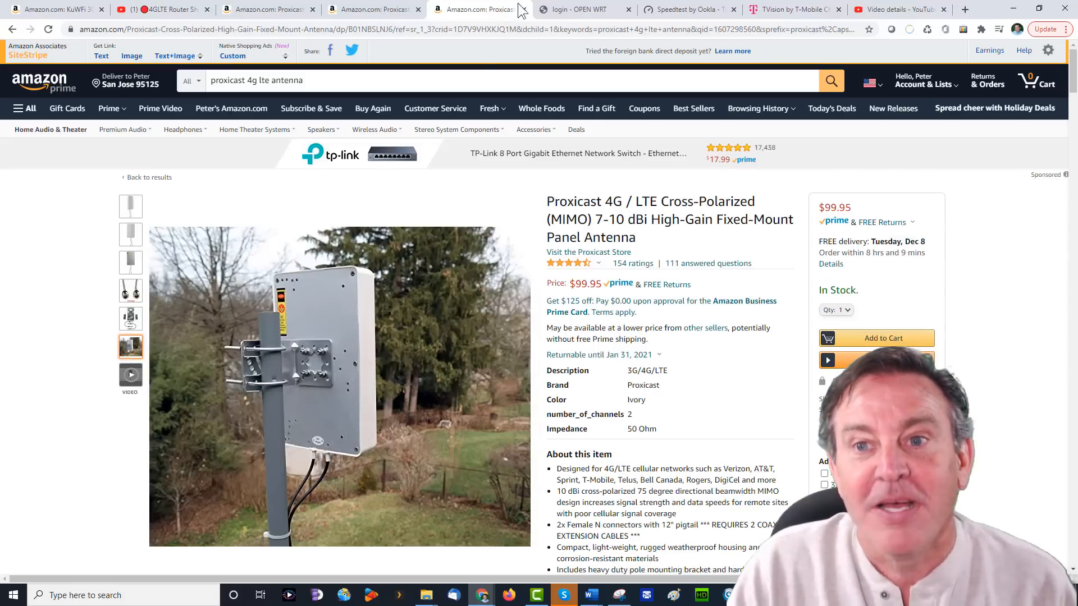
left_click(581, 10)
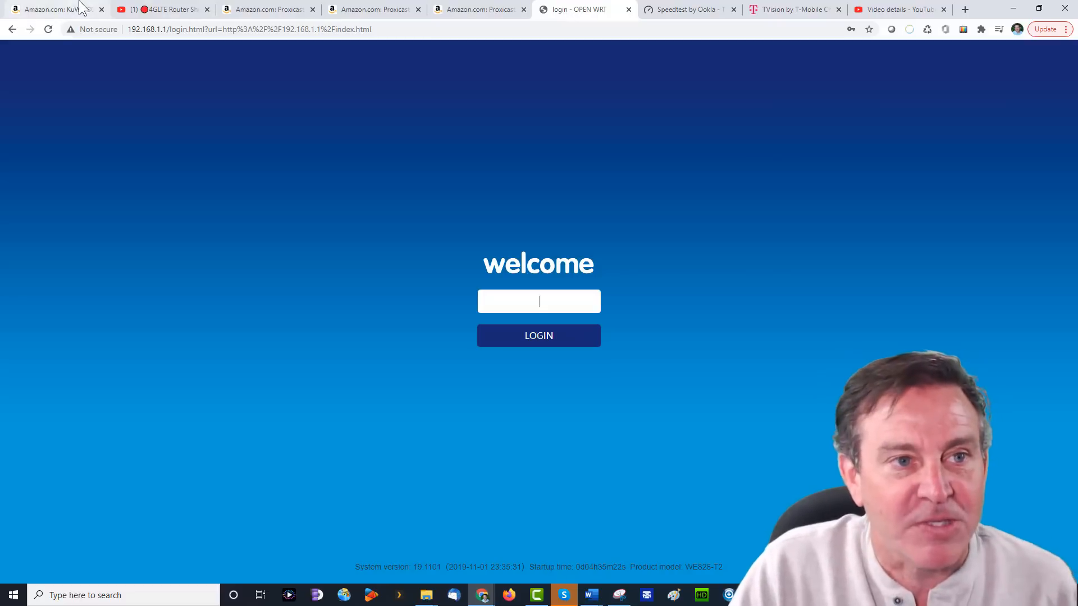
left_click(44, 9)
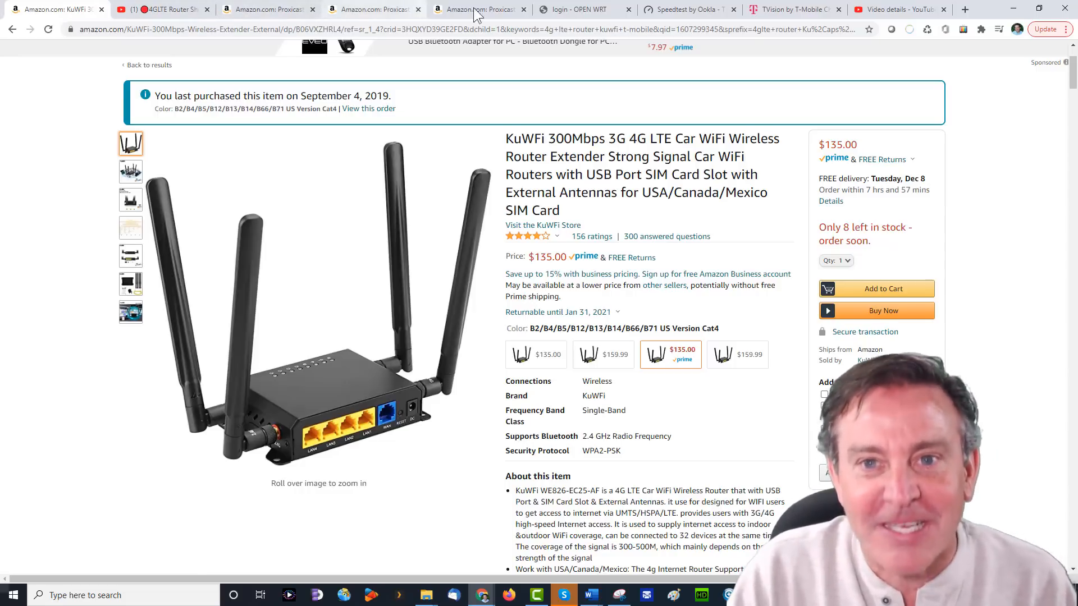
left_click(476, 9)
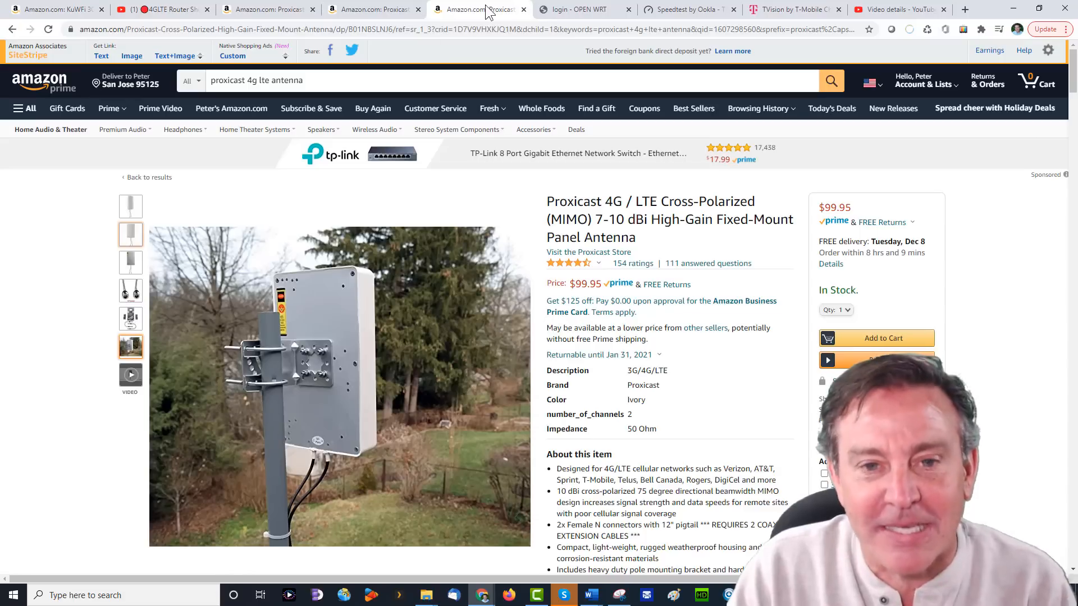
left_click(582, 9)
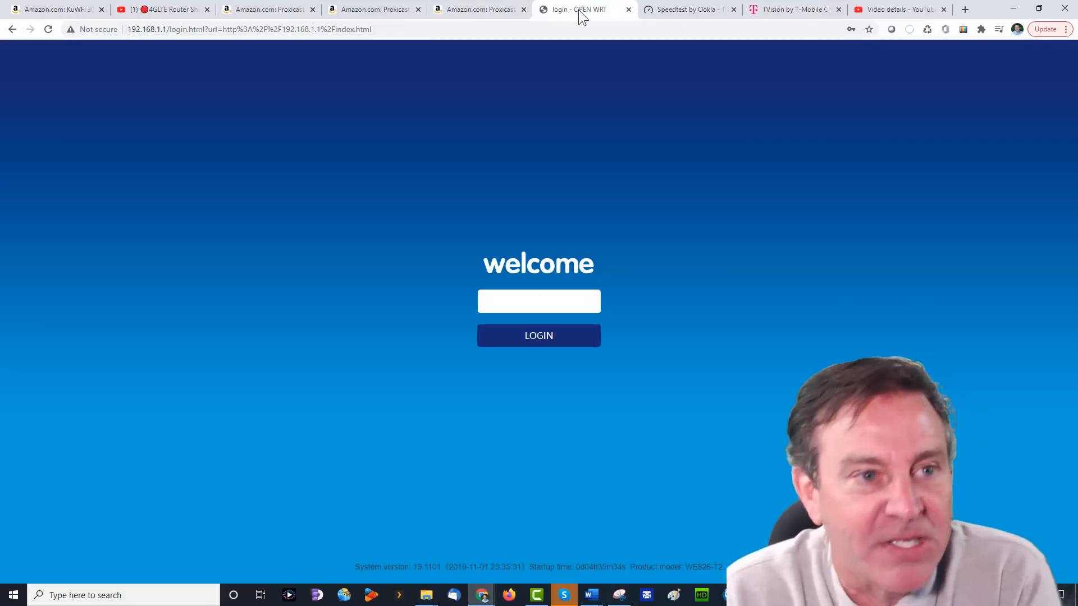
Log in to the KuWFi router admin with the password to reach its dashboard
left_click(539, 301)
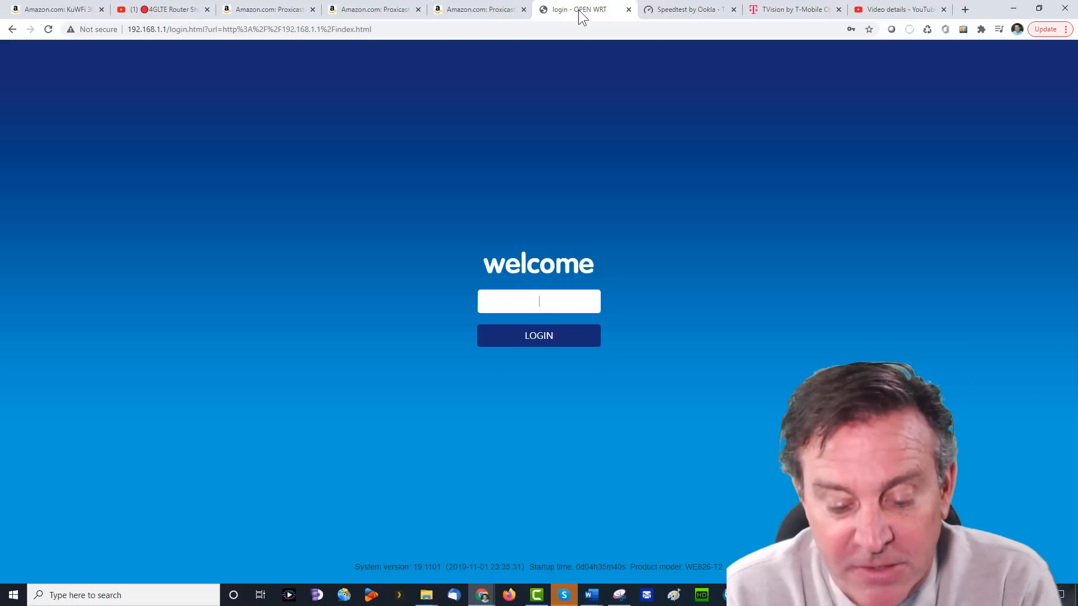
type("••")
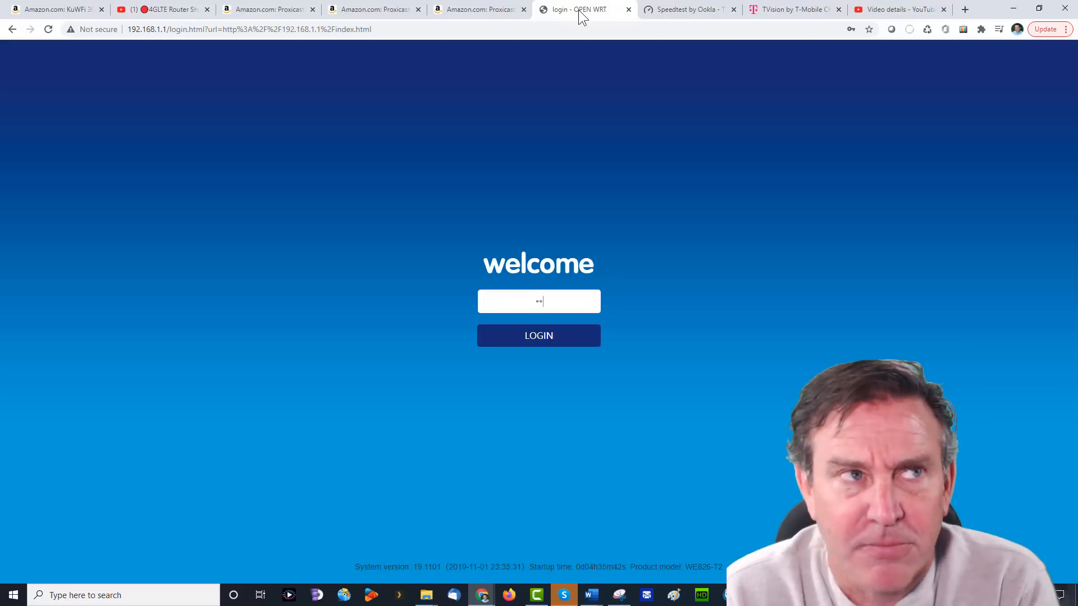
left_click(538, 336)
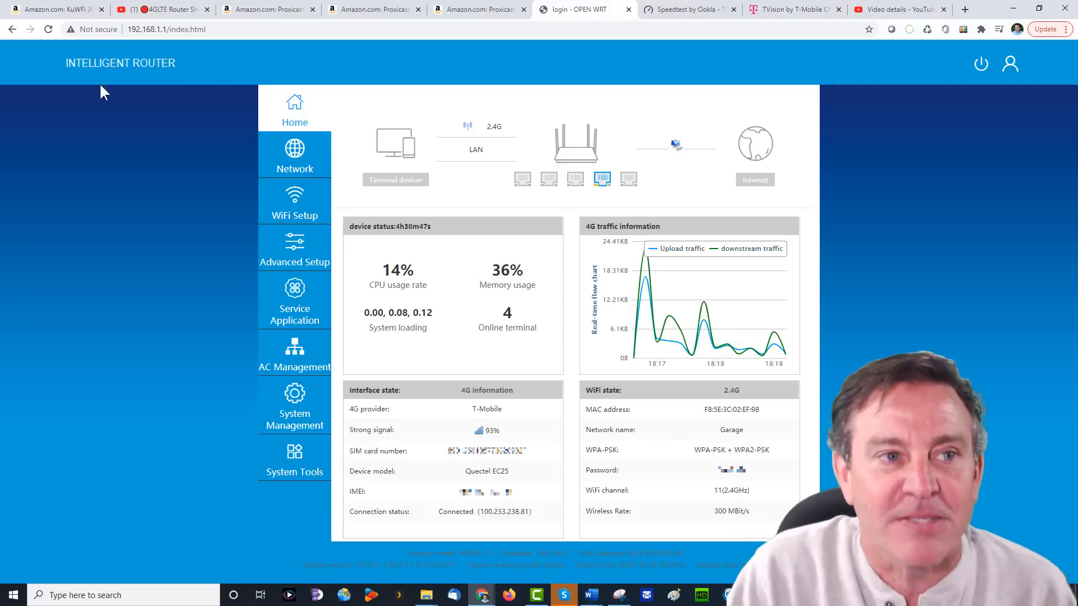
Check T-Mobile at 100% signal on the router's 3G/4G page, then bring up Speedtest
left_click(52, 9)
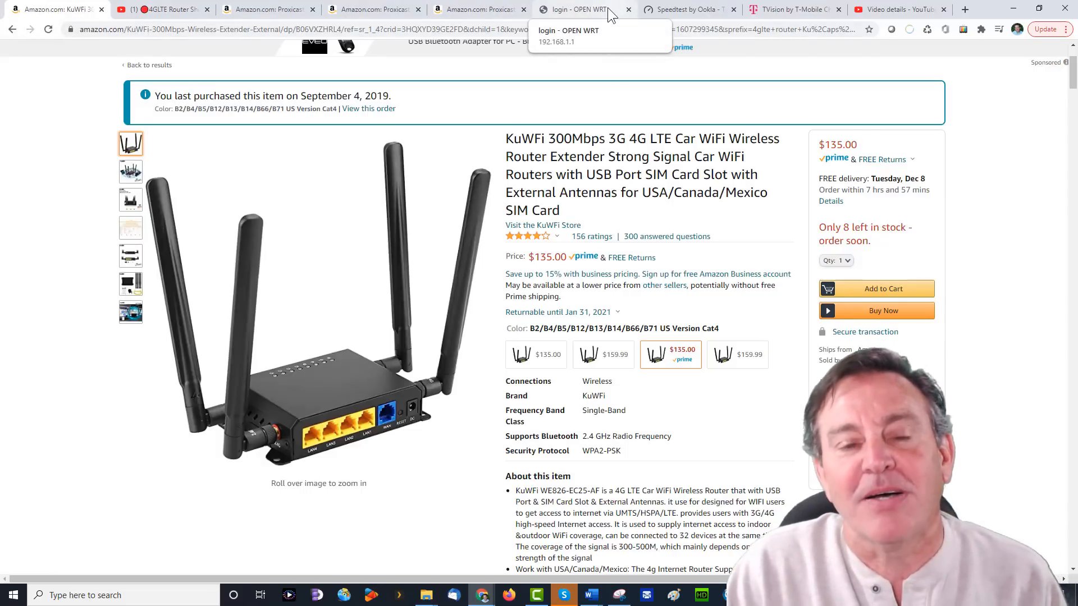
left_click(581, 10)
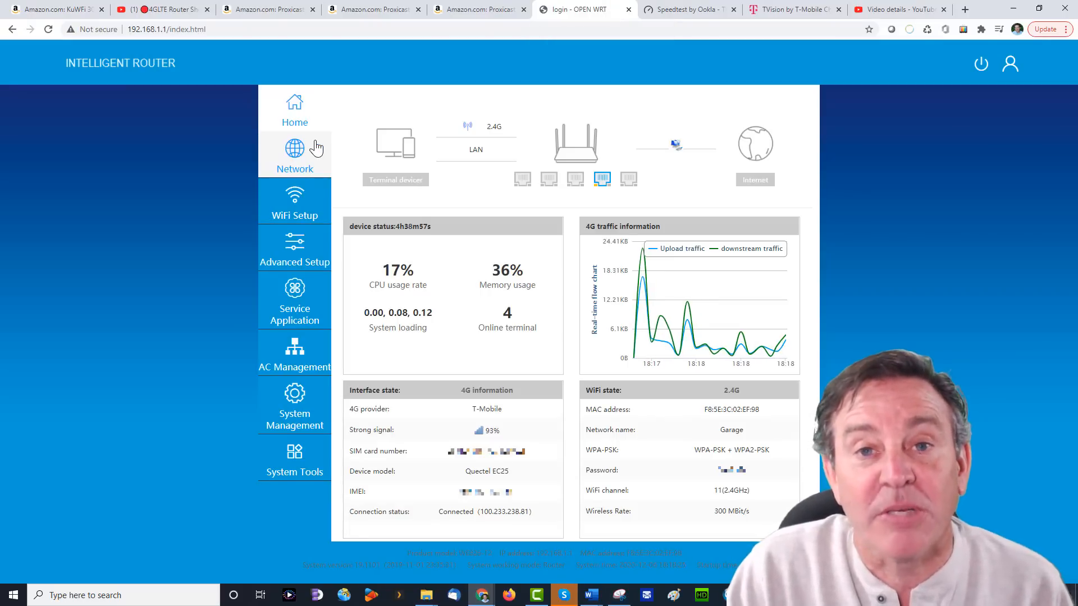
left_click(294, 155)
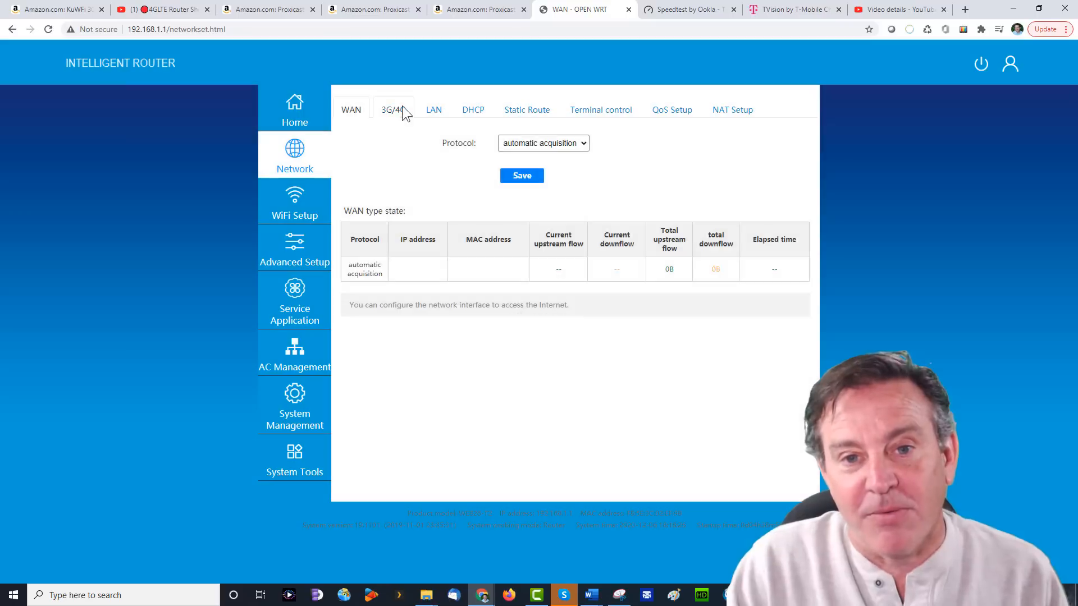
left_click(389, 110)
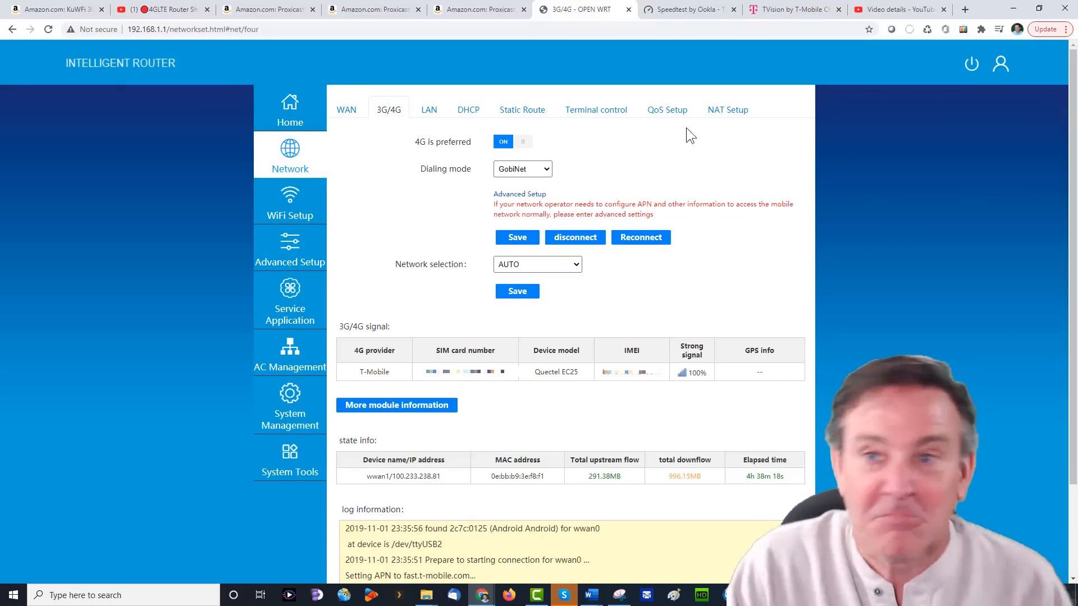
left_click(687, 9)
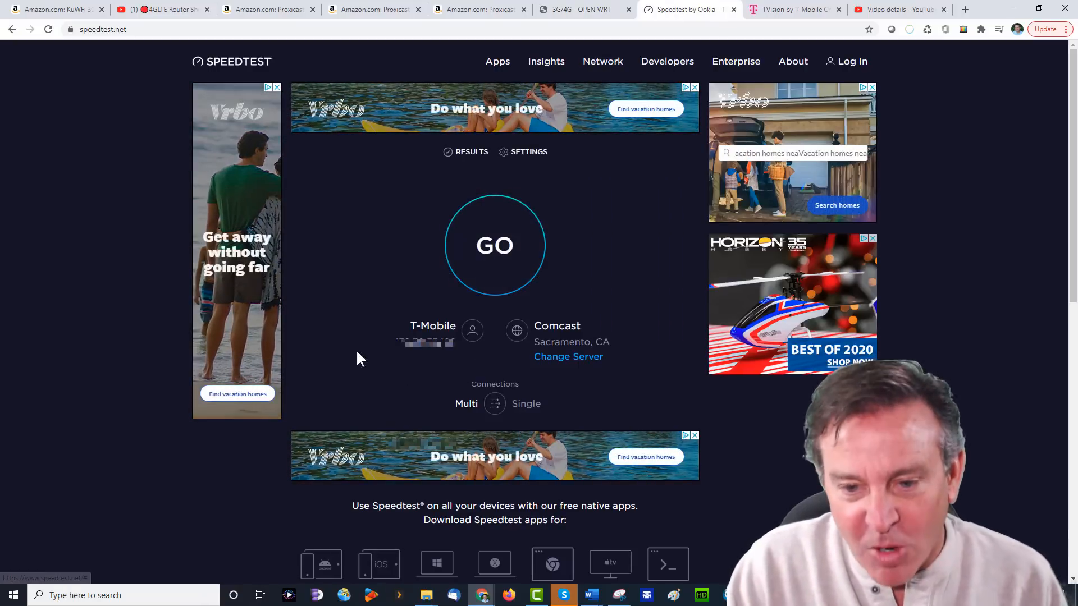
mouse_move(526, 383)
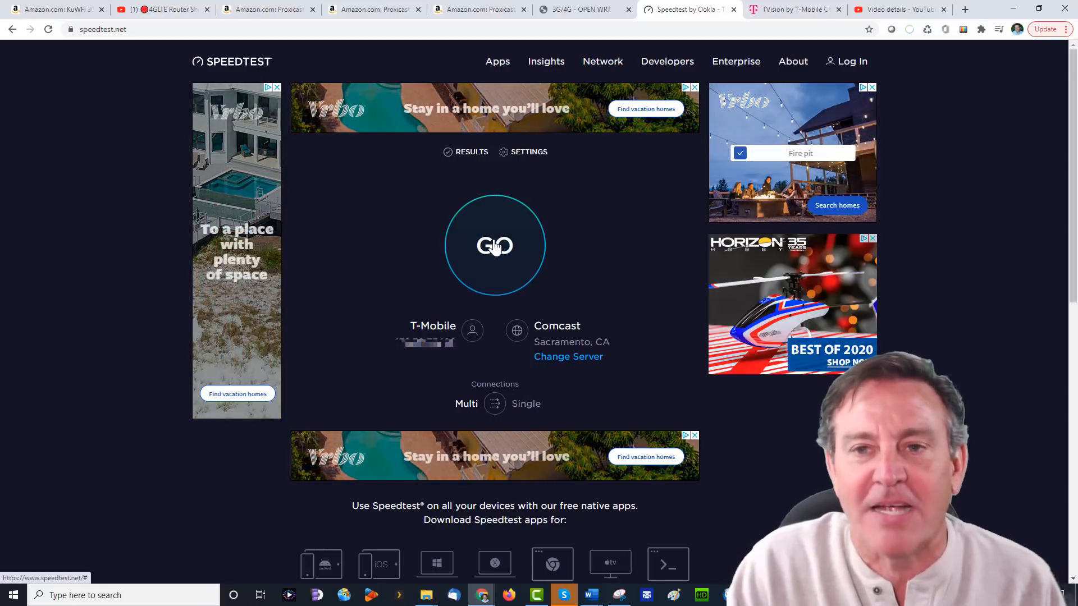
Run a Speedtest over T-Mobile: 37 ms ping, 83.72 Mbps down, 27.76 Mbps up
left_click(494, 245)
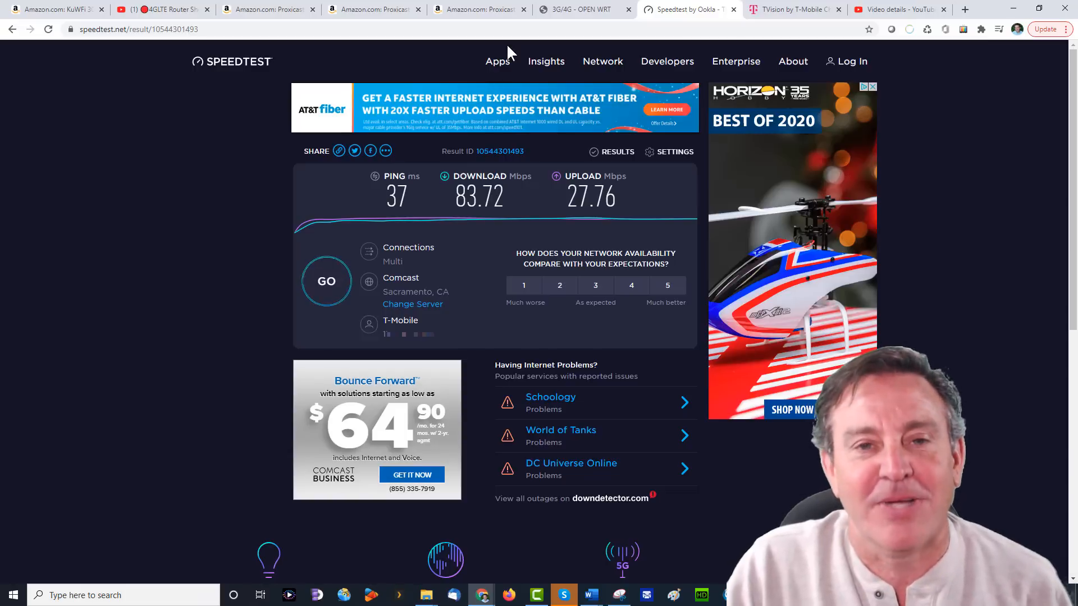
left_click(581, 9)
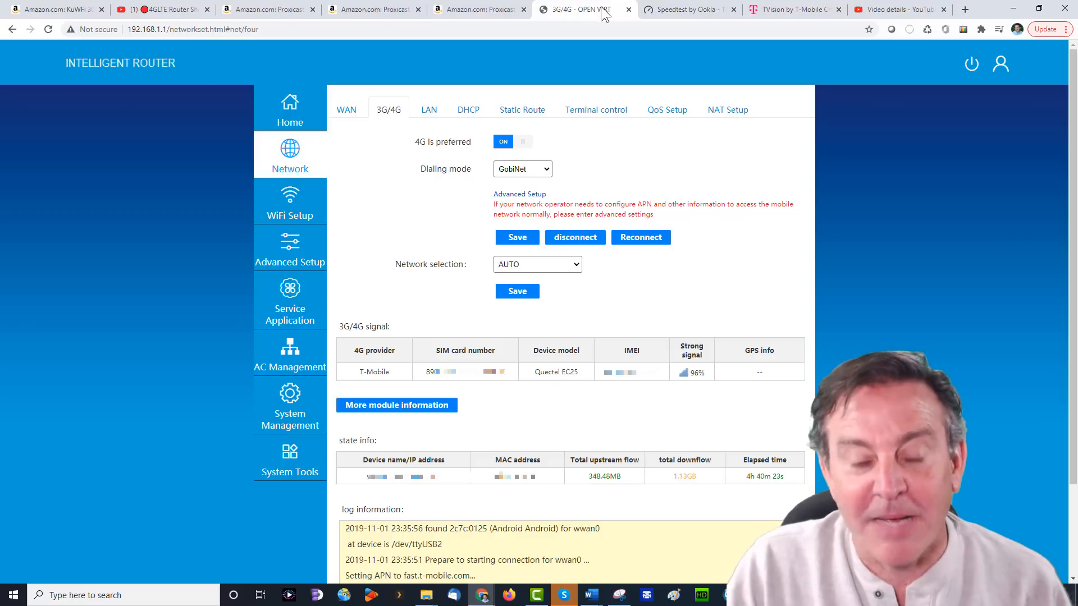
Return to the $135 KuWFi 300Mbps 4G LTE router listing on Amazon
left_click(51, 9)
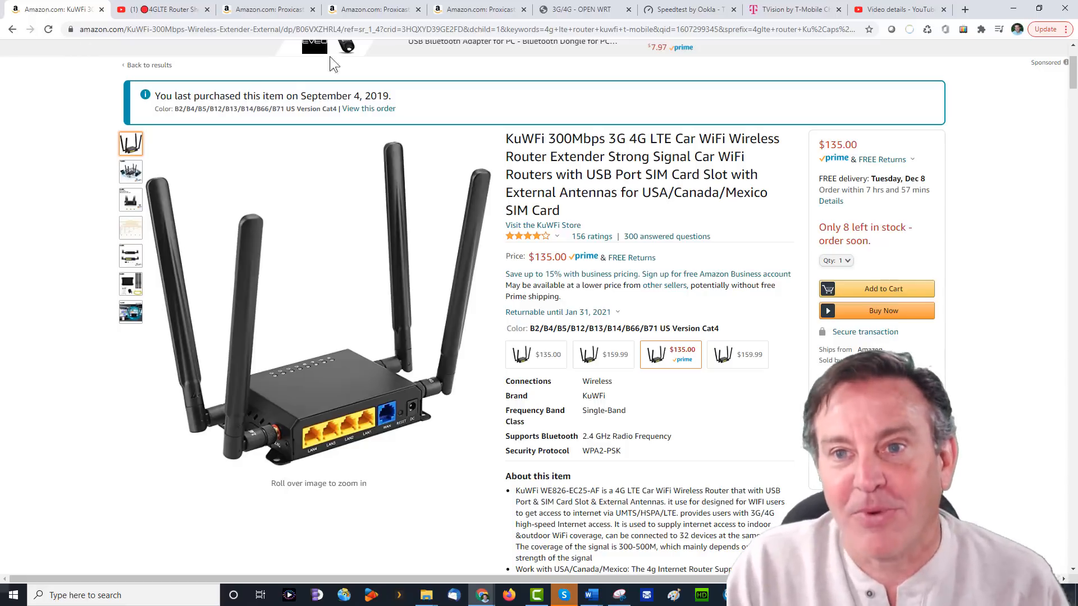
Recheck the router's 3G/4G page, then open the $99.95 Proxicast panel antenna listing
left_click(584, 9)
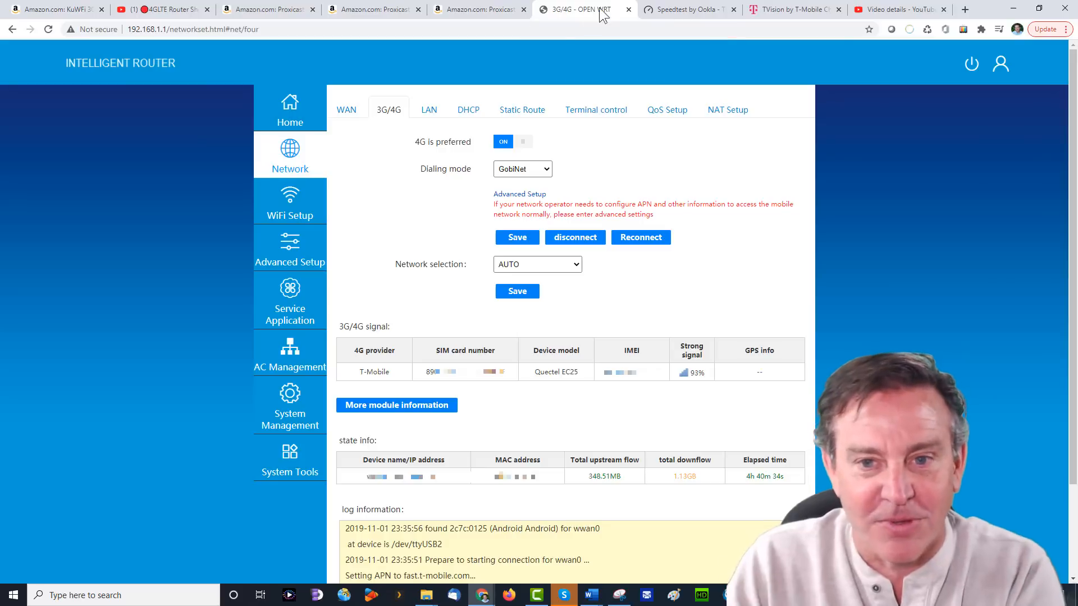
left_click(478, 9)
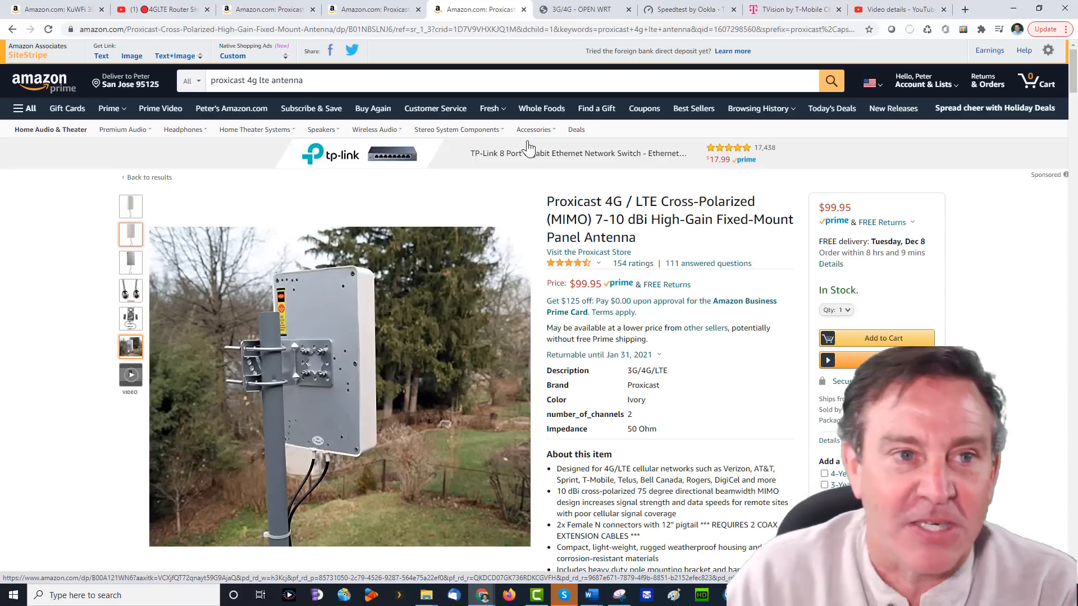
View the panel antenna's N Female connector photos, then switch to the TechRepublic speeds article
left_click(162, 9)
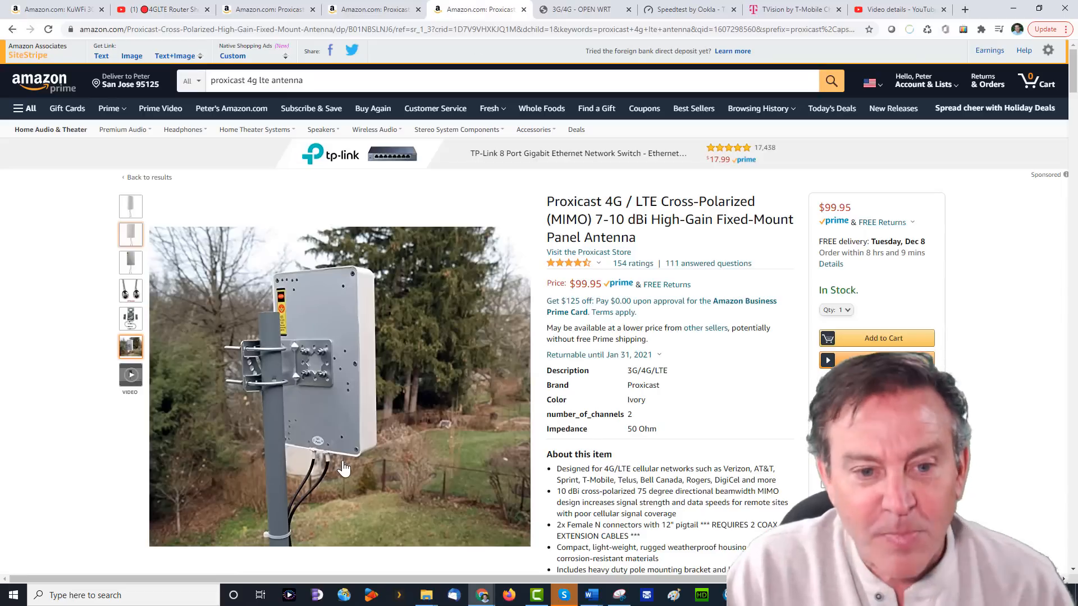
mouse_move(269, 382)
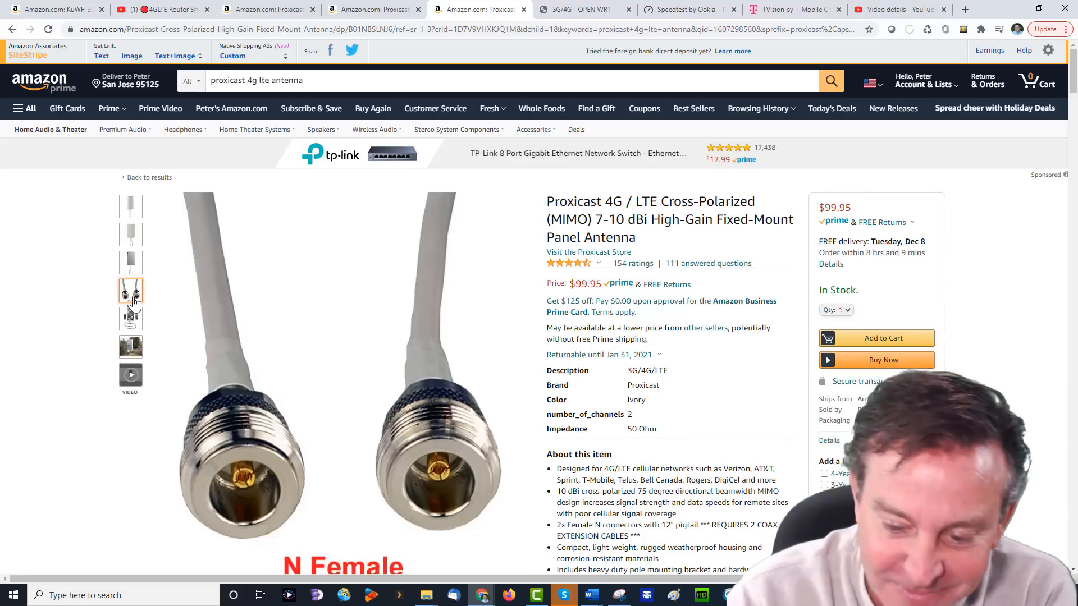
left_click(906, 9)
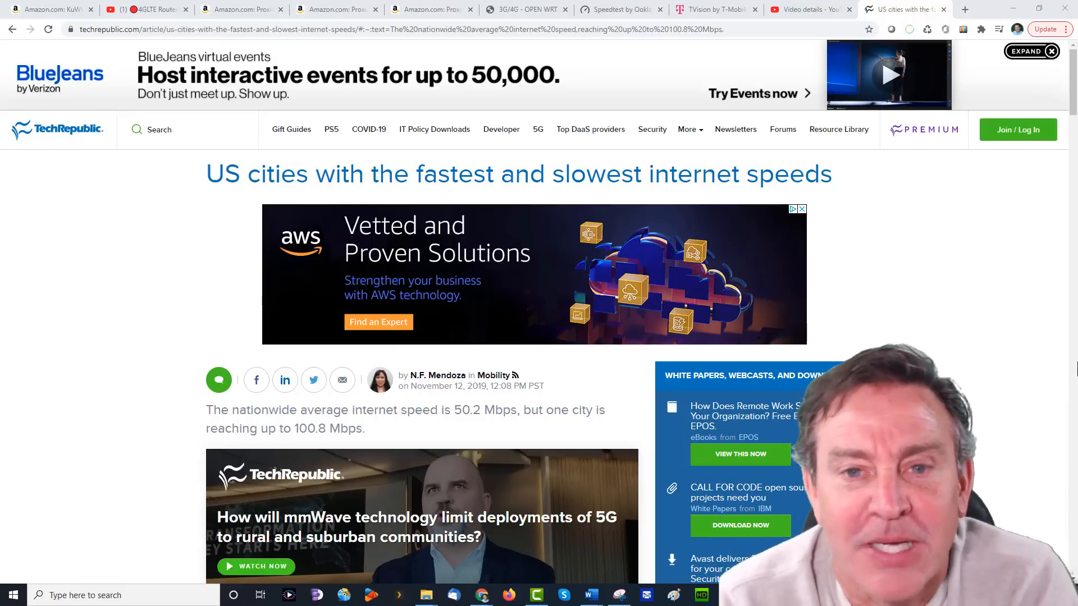
Read the article's provider and city speed lists and pro tips, then revisit the 83.72 Mbps result
scroll("down", 3)
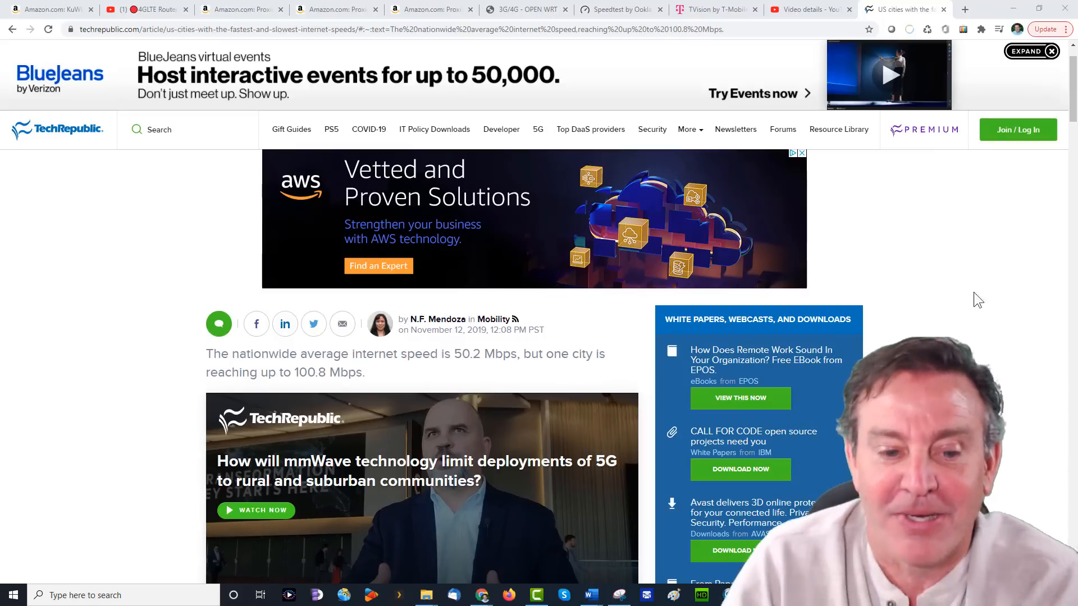
scroll("down", 3)
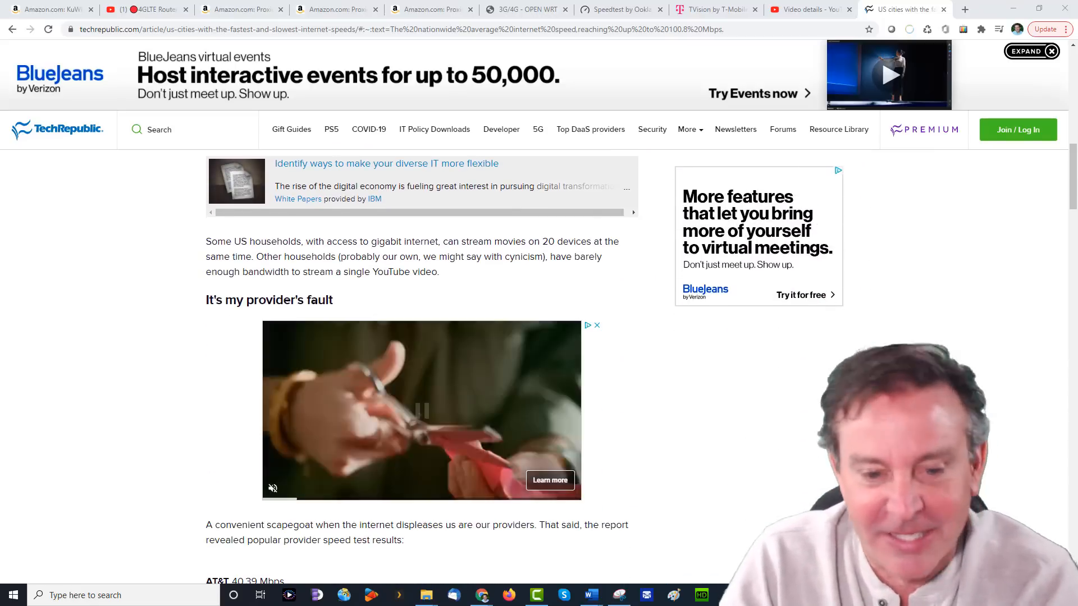
scroll("down", 3)
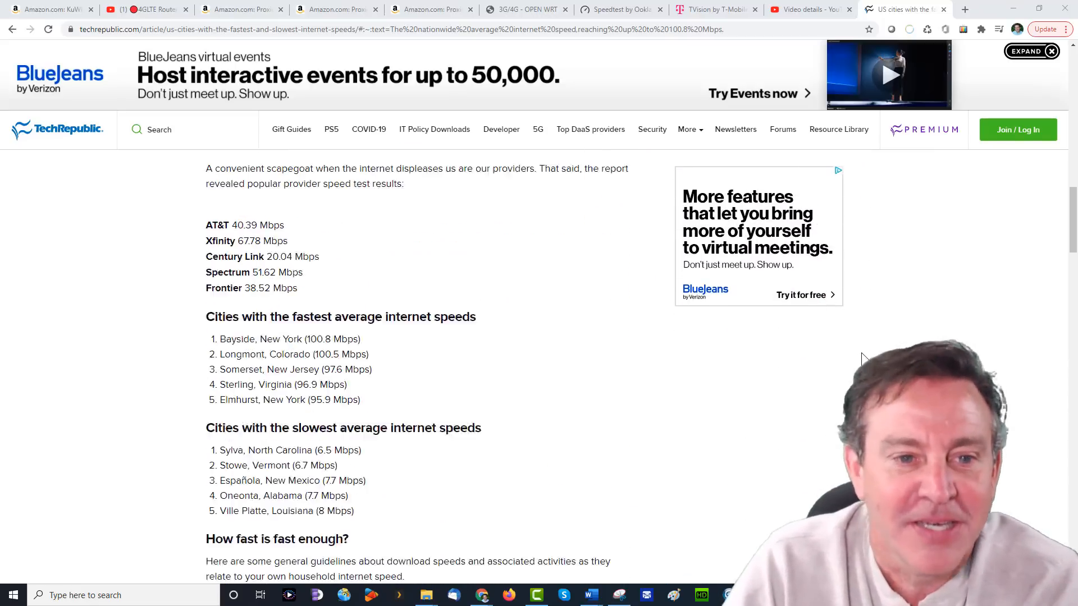
scroll("down", 3)
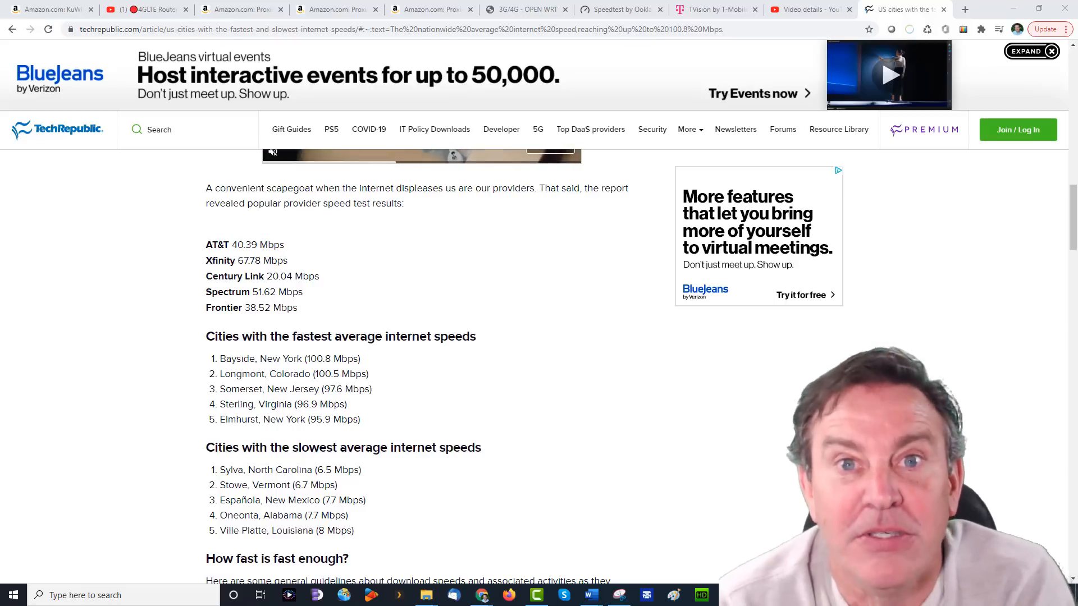
scroll("down", 3)
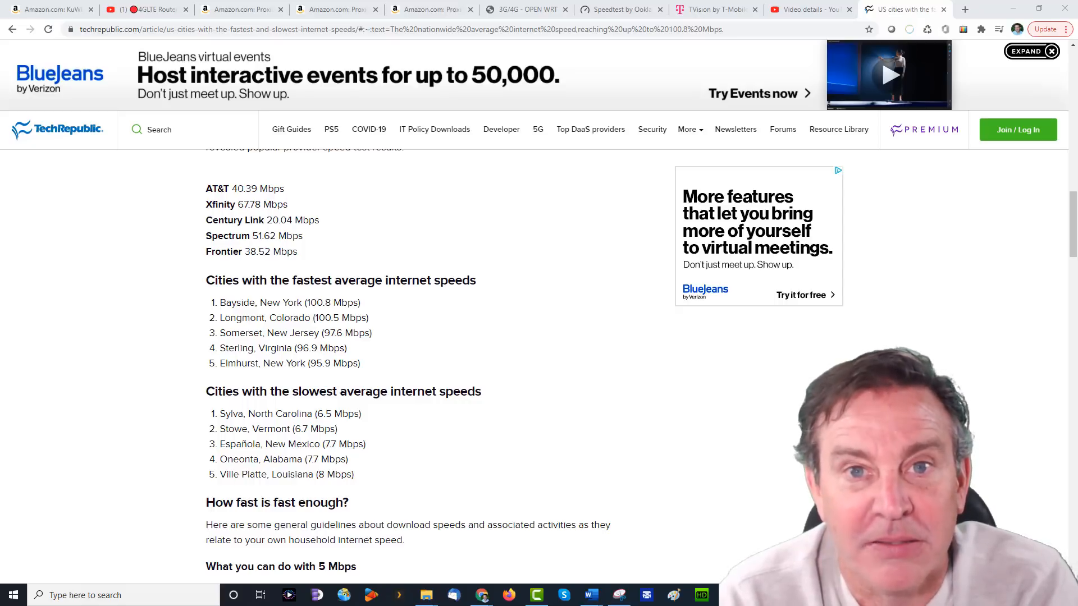
scroll("down", 3)
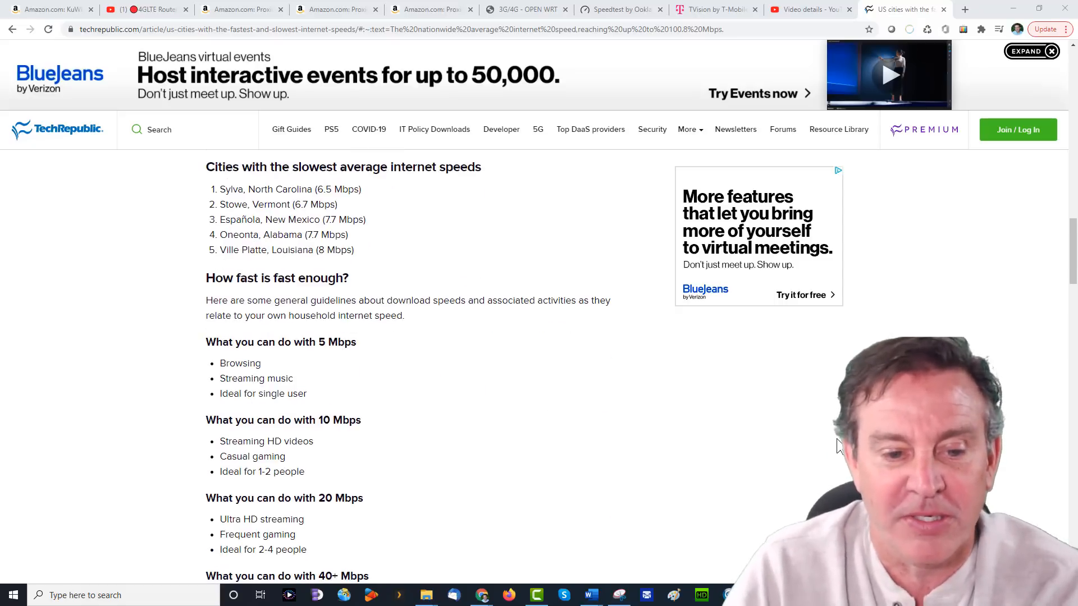
scroll("down", 3)
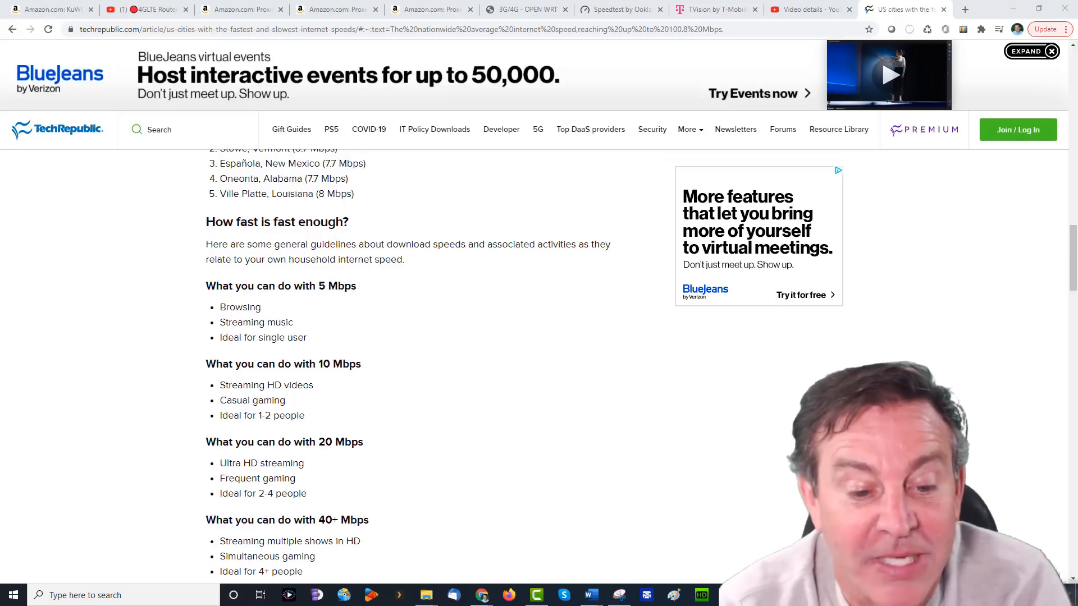
scroll("down", 3)
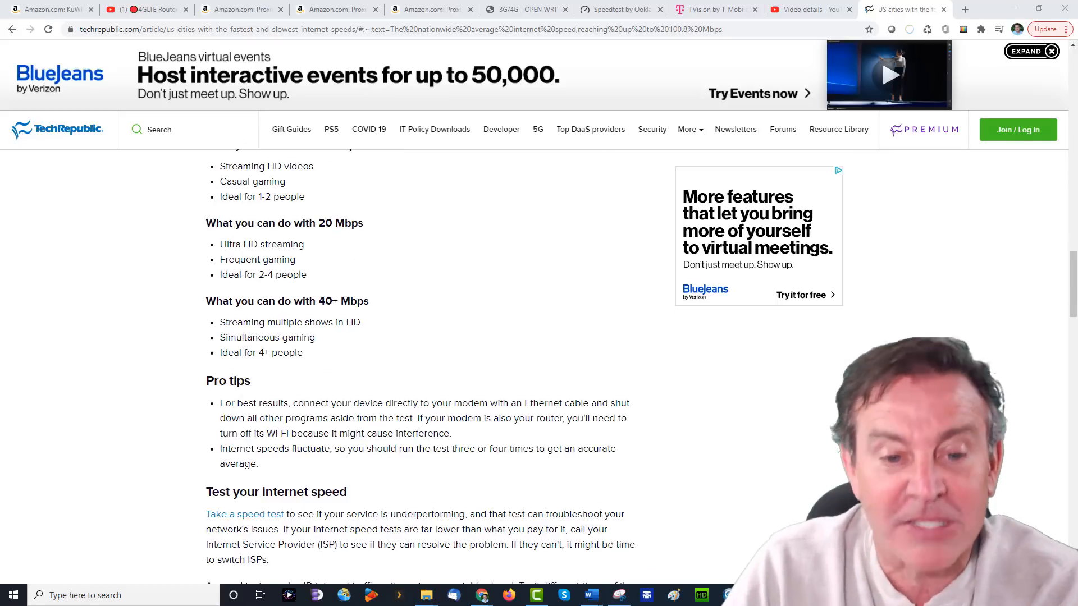
scroll("down", 3)
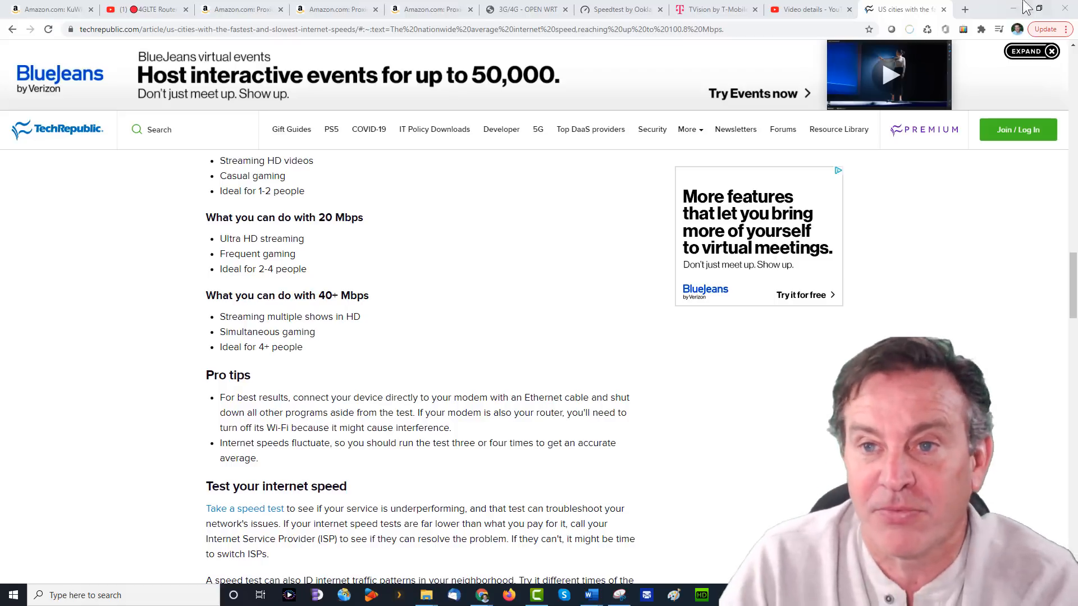
left_click(616, 9)
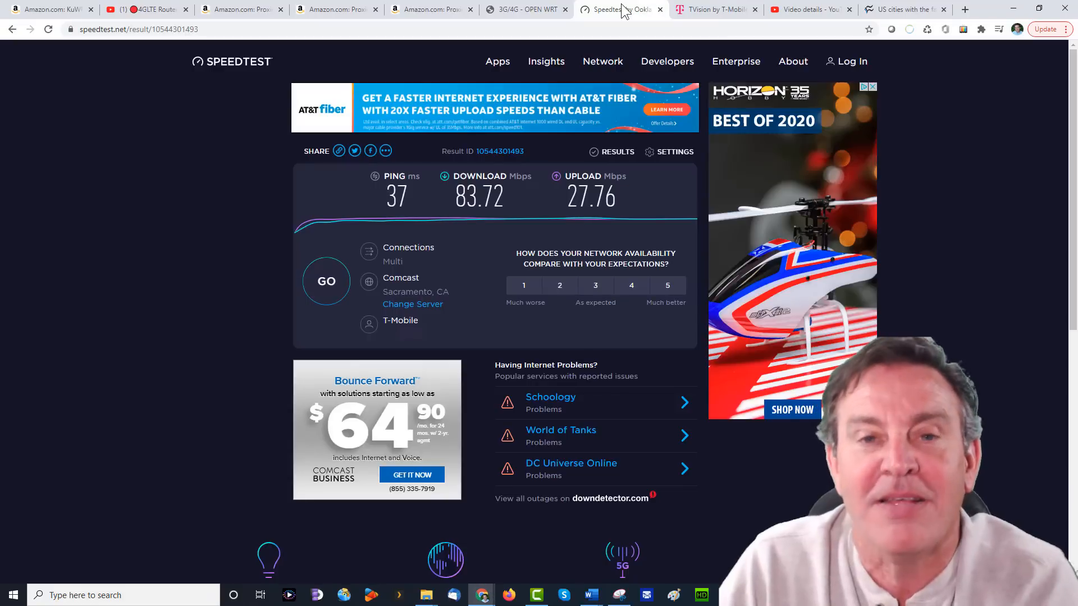